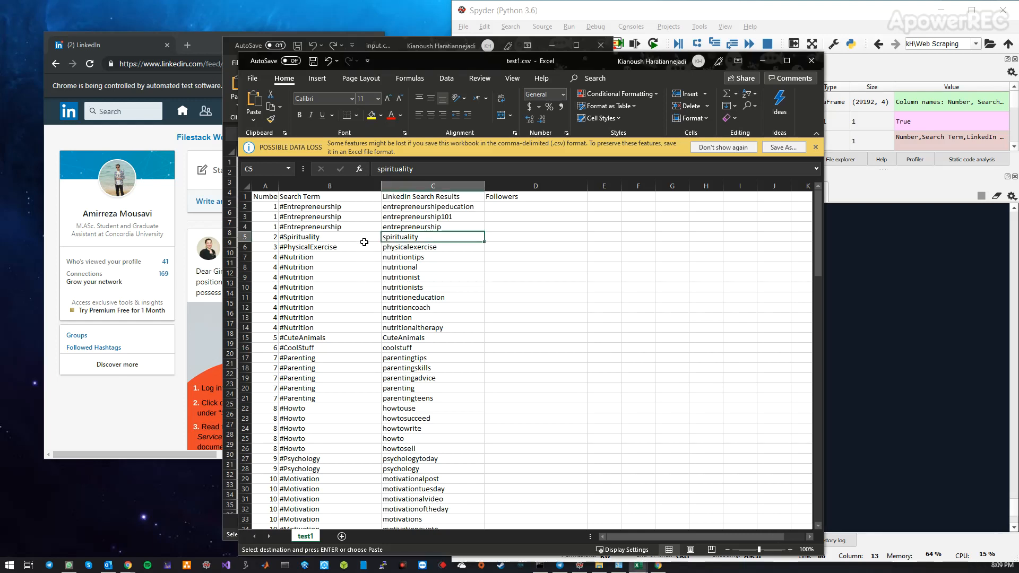
Step: Select the #Nutrition search term in B7 to copy it for checking
left_click(329, 237)
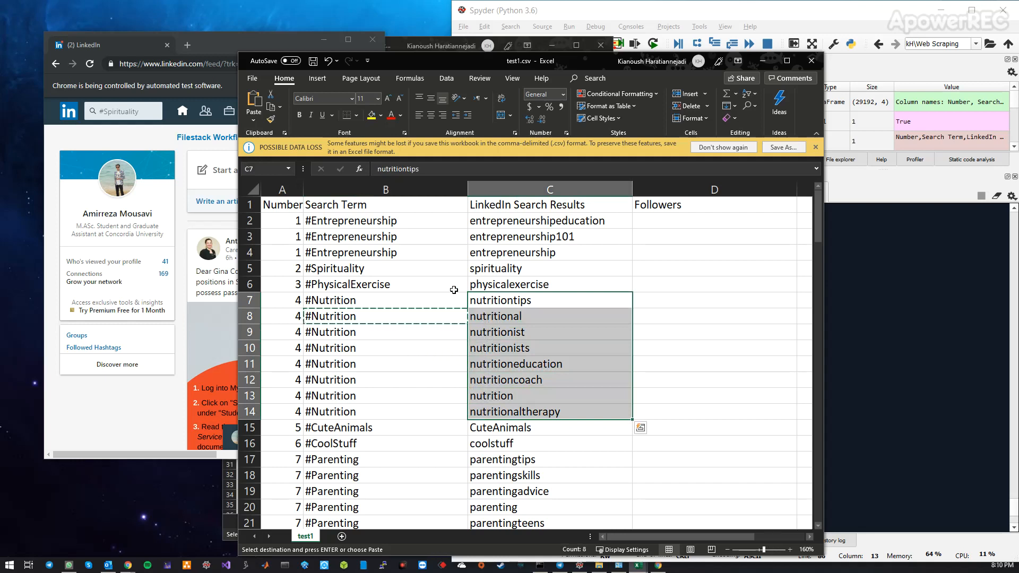
left_click(115, 111)
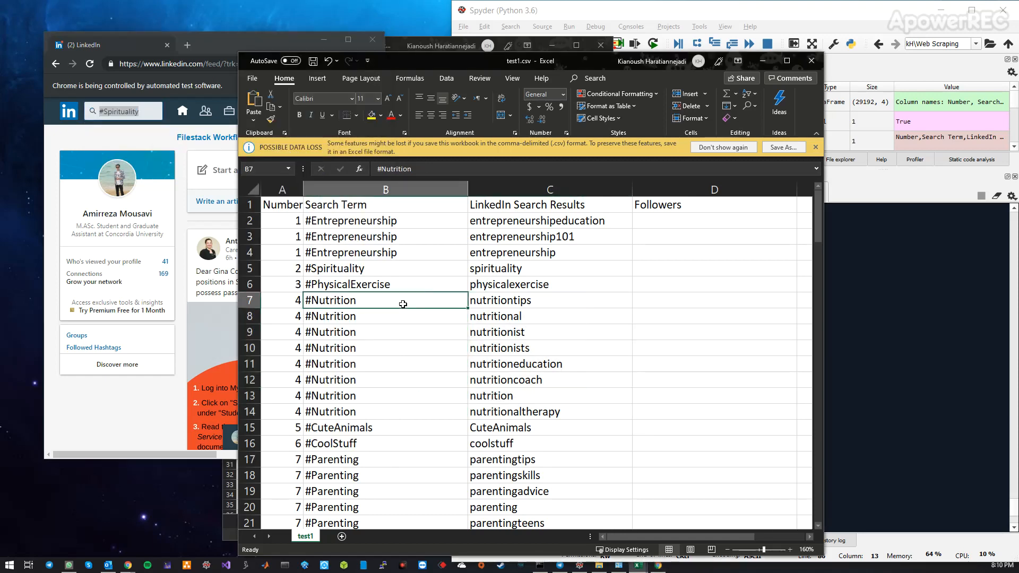
Step: Search LinkedIn for #Nutrition, compare suggestions with column C, then select D2 back in Excel
left_click(120, 110)
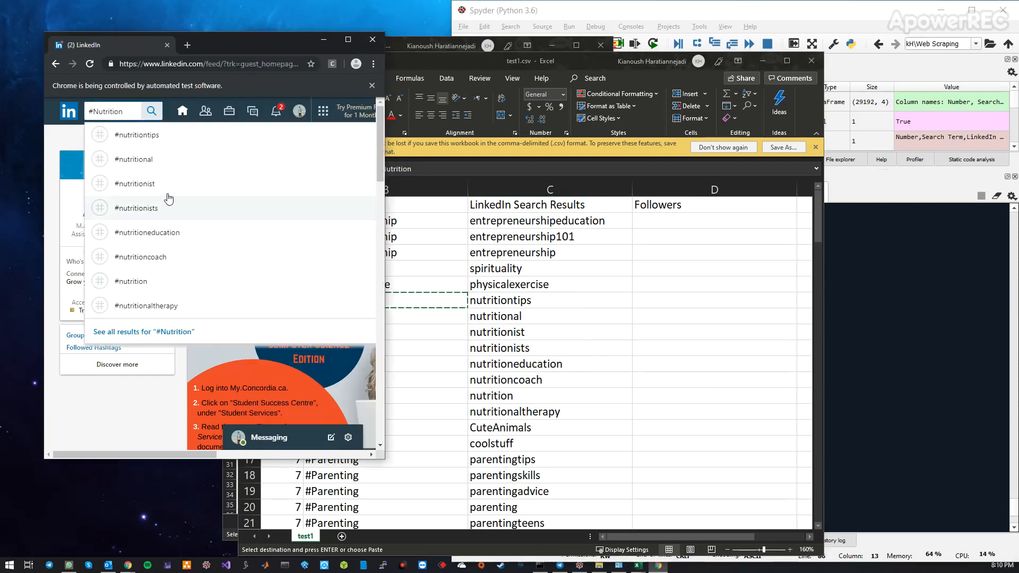
mouse_move(242, 302)
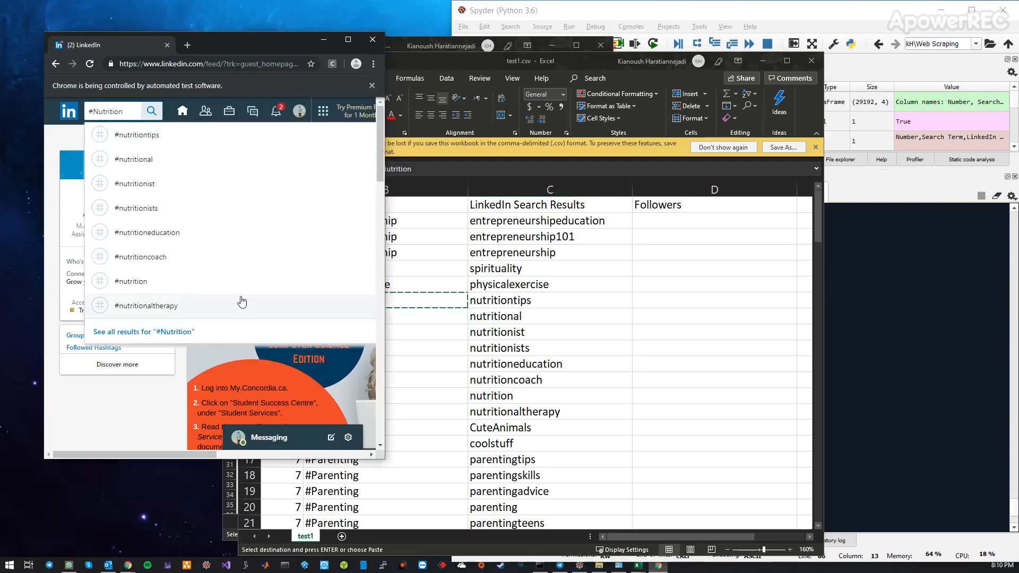
mouse_move(476, 402)
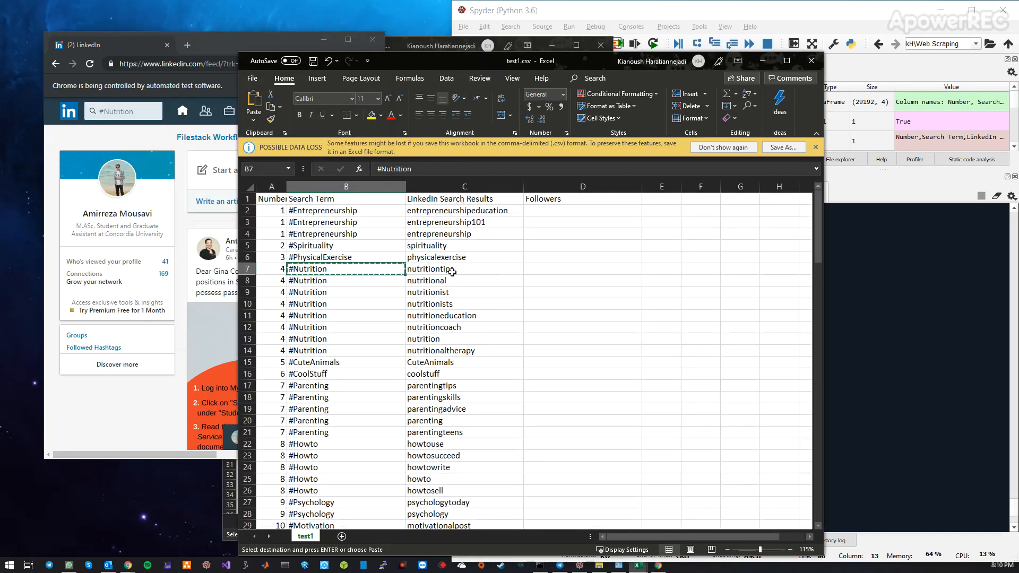
left_click(582, 211)
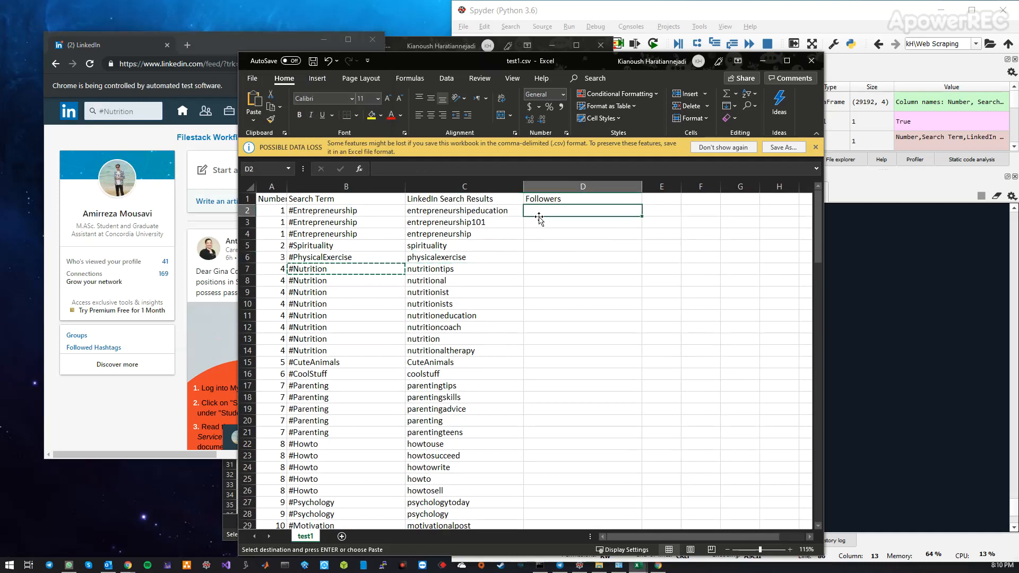